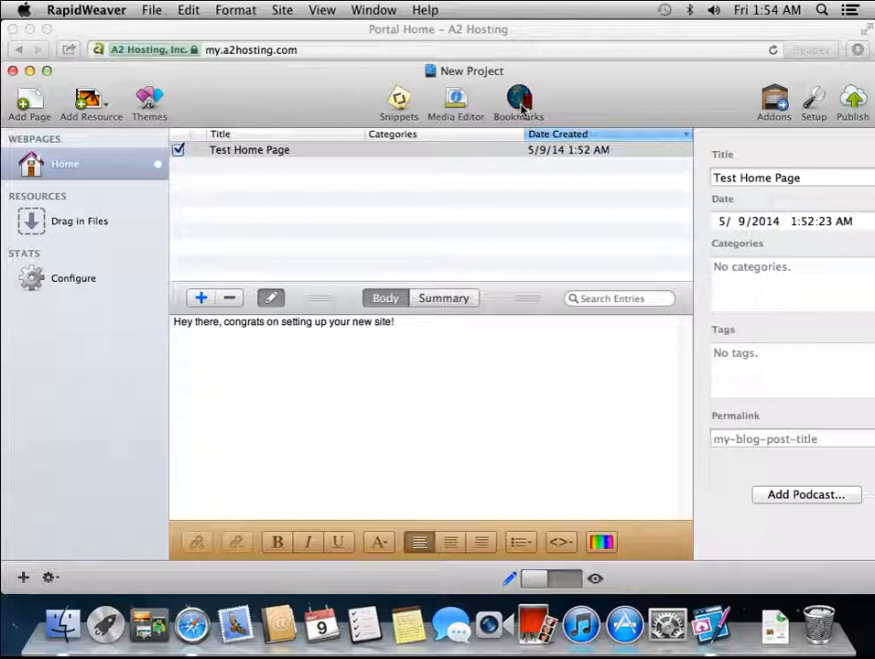
# Add a publishing bookmark named A2Hosting and begin its server address with 'a2hosting'.
pyautogui.click(520, 100)
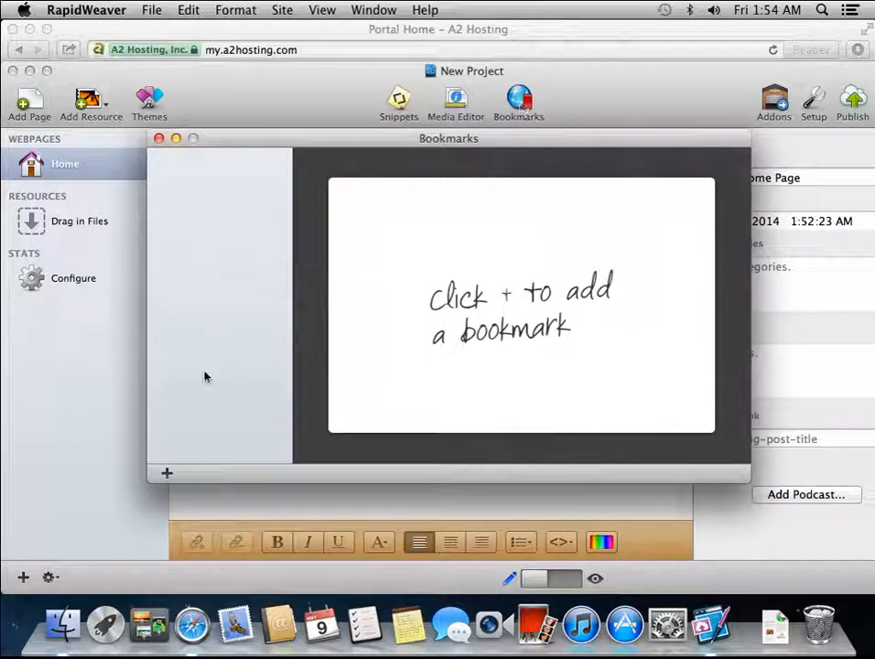
pyautogui.click(165, 472)
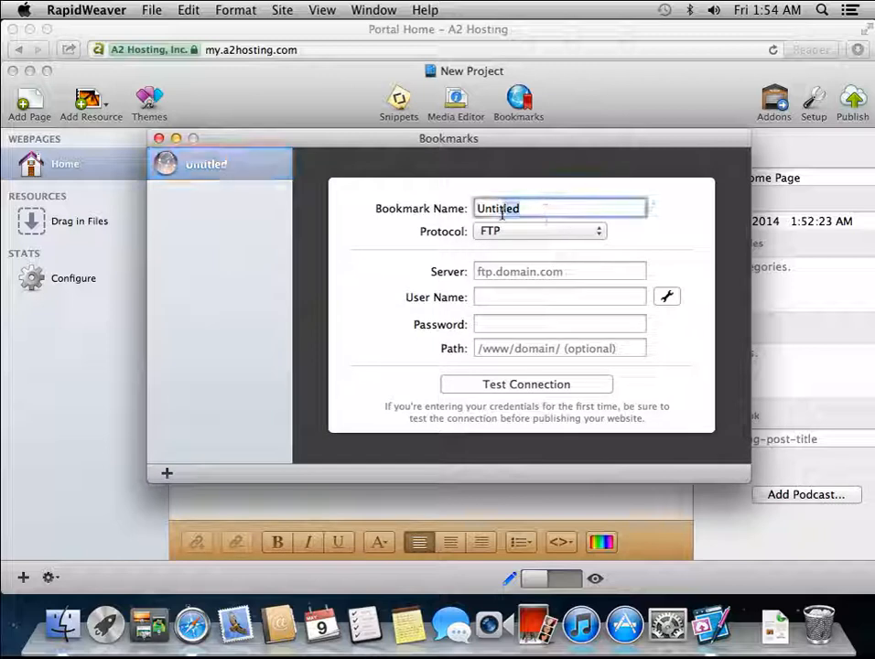
pyautogui.write('A2Hosting')
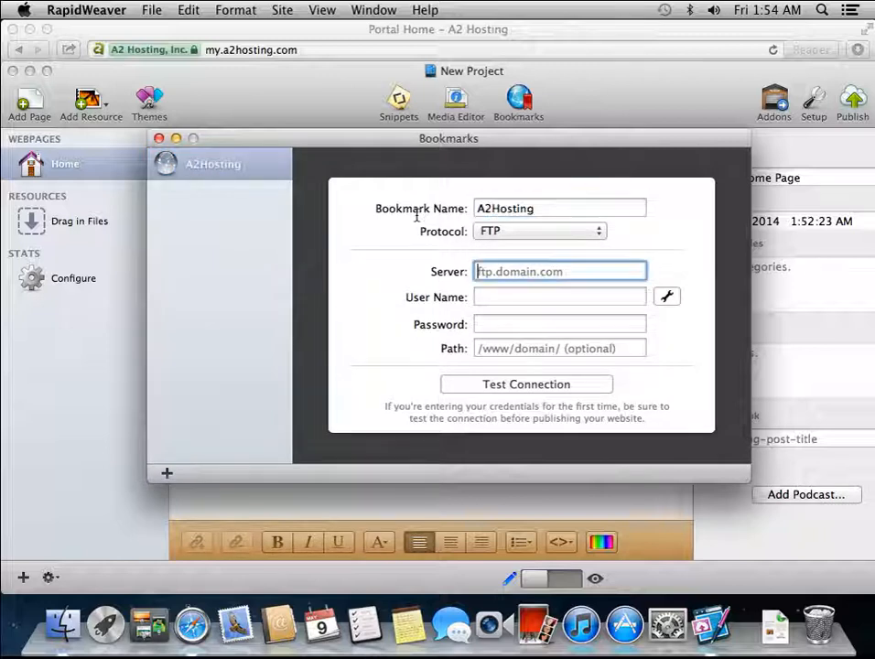
pyautogui.write('a')
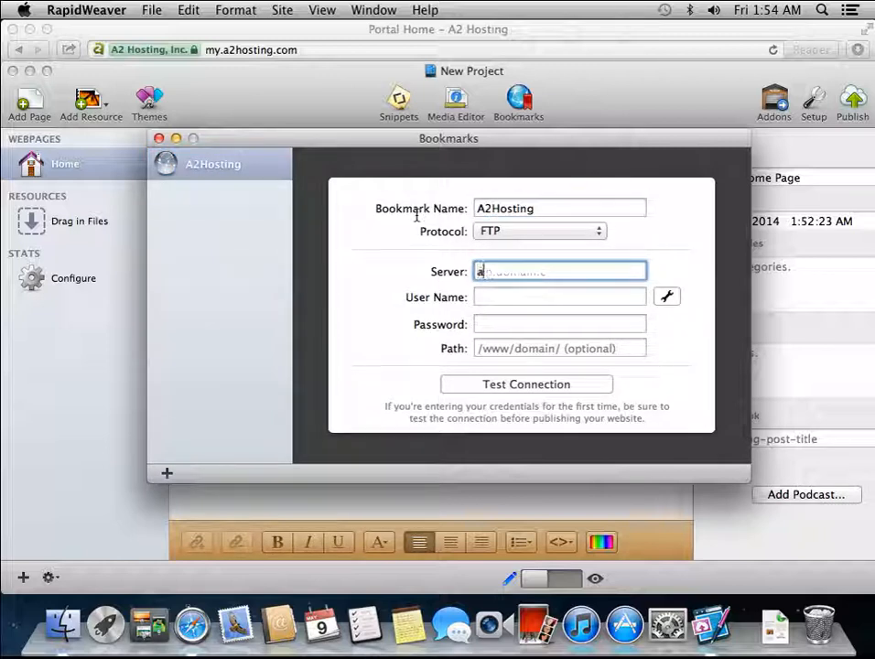
pyautogui.write('2hosting')
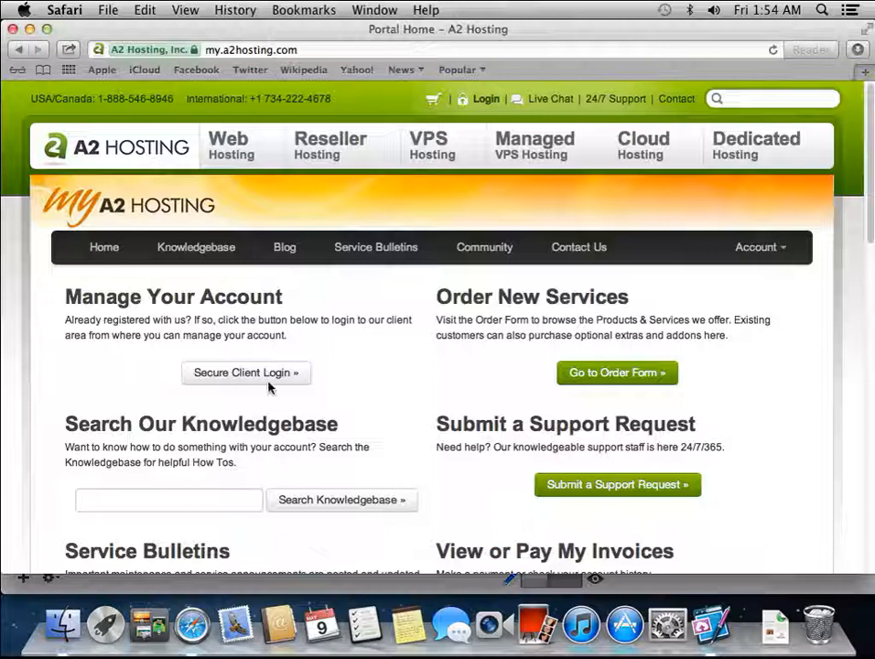
# Sign in to the A2 Hosting client area and list the account's hosting services.
pyautogui.click(245, 373)
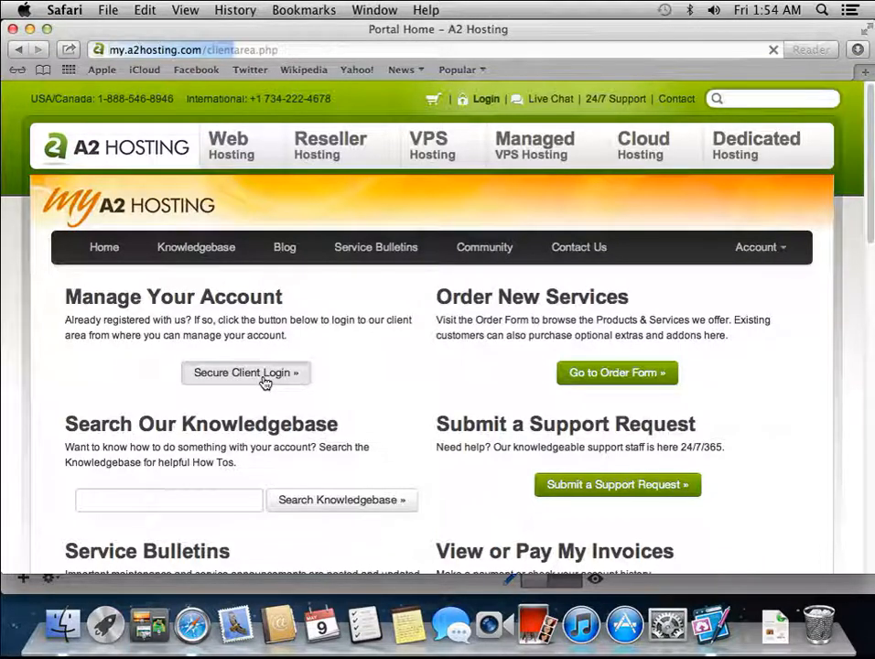
pyautogui.click(245, 373)
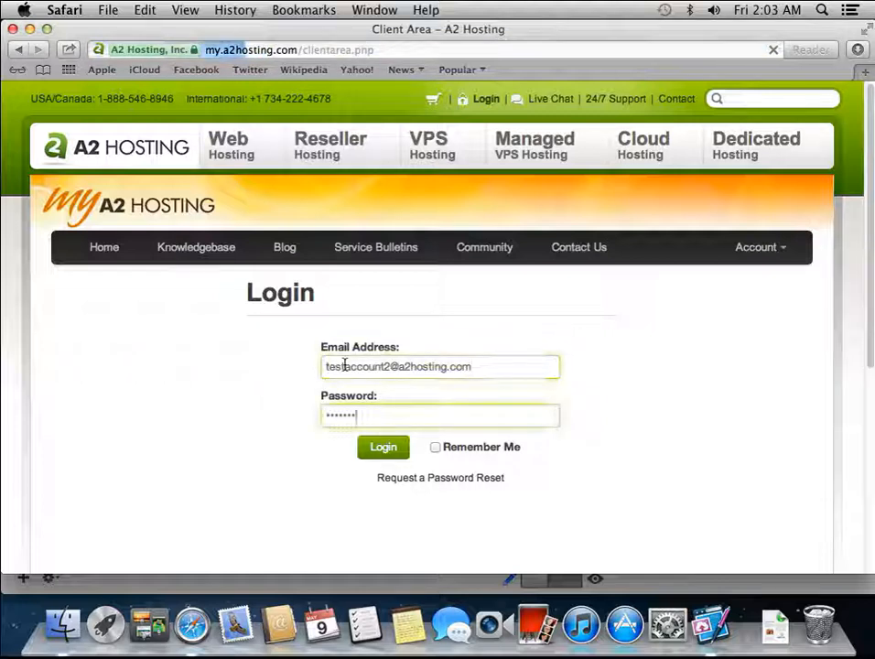
pyautogui.click(384, 446)
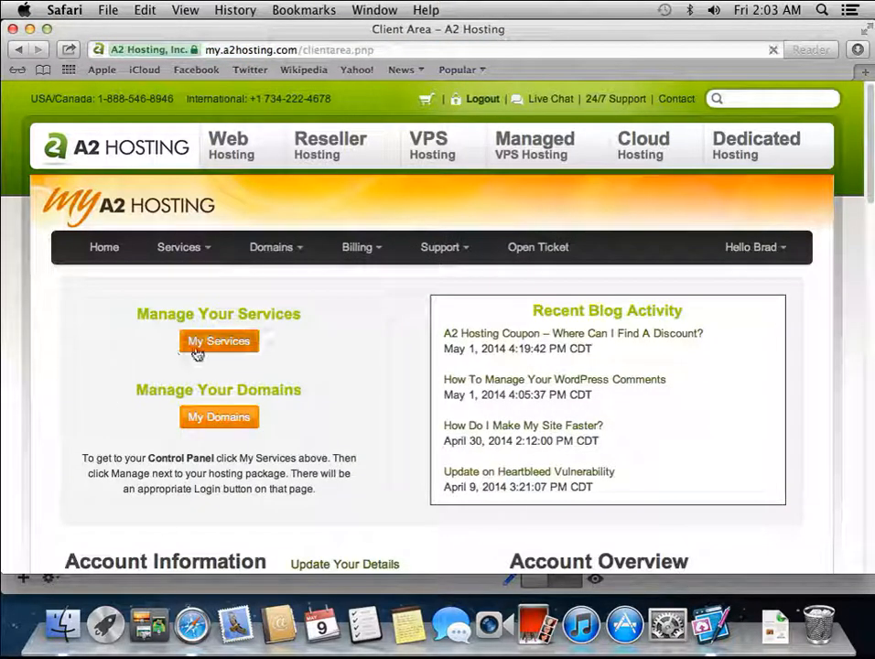
pyautogui.click(218, 340)
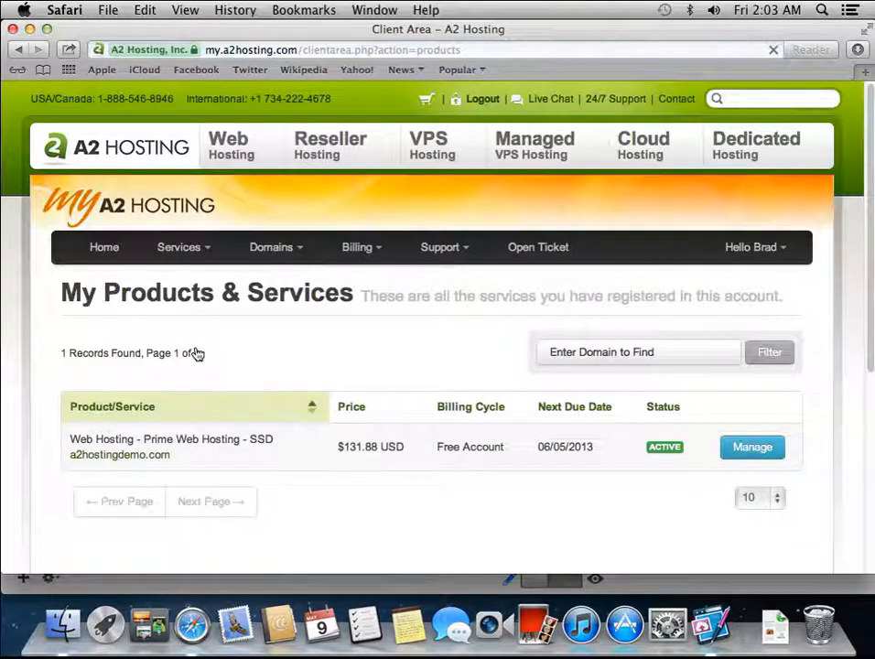
# Manage the Prime Web Hosting - SSD plan and reveal its account username and password.
pyautogui.click(750, 446)
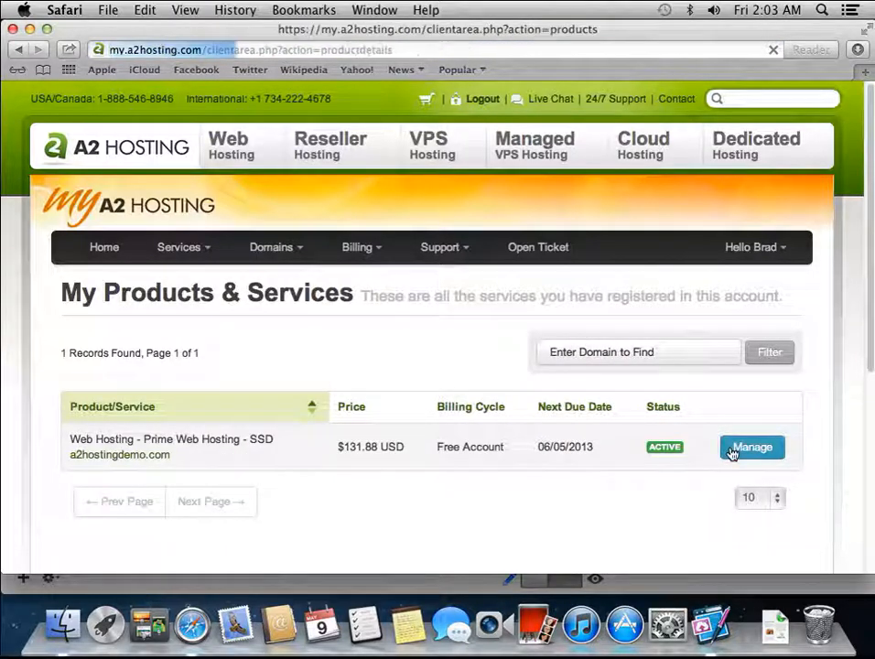
pyautogui.click(750, 446)
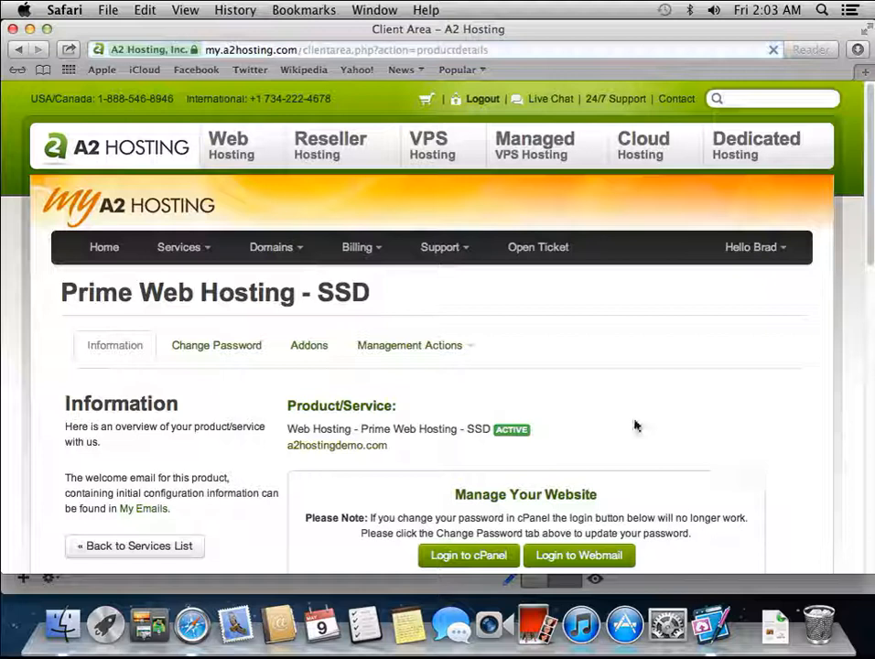
pyautogui.click(216, 344)
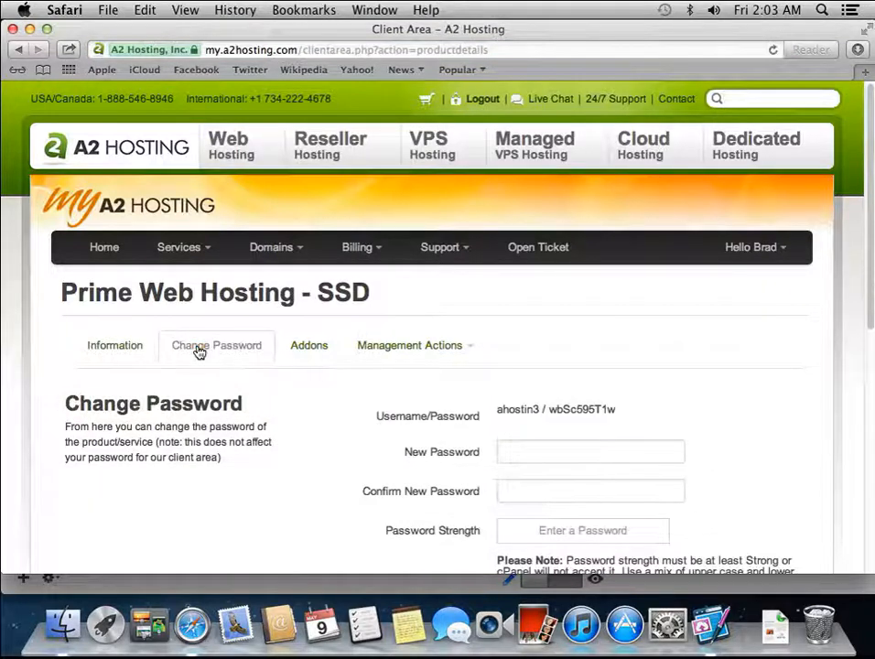
pyautogui.moveTo(516, 421)
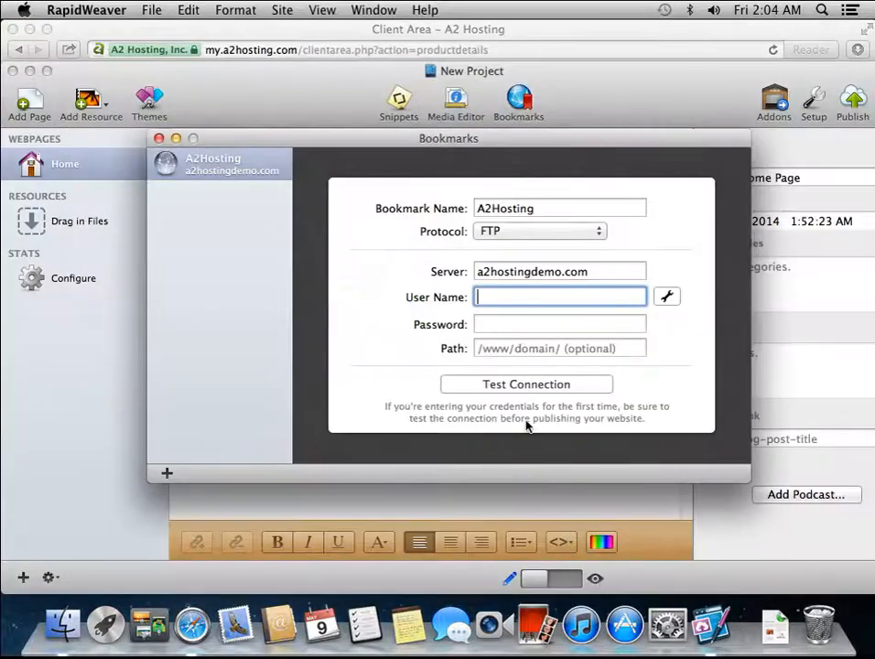
pyautogui.rightClick(560, 296)
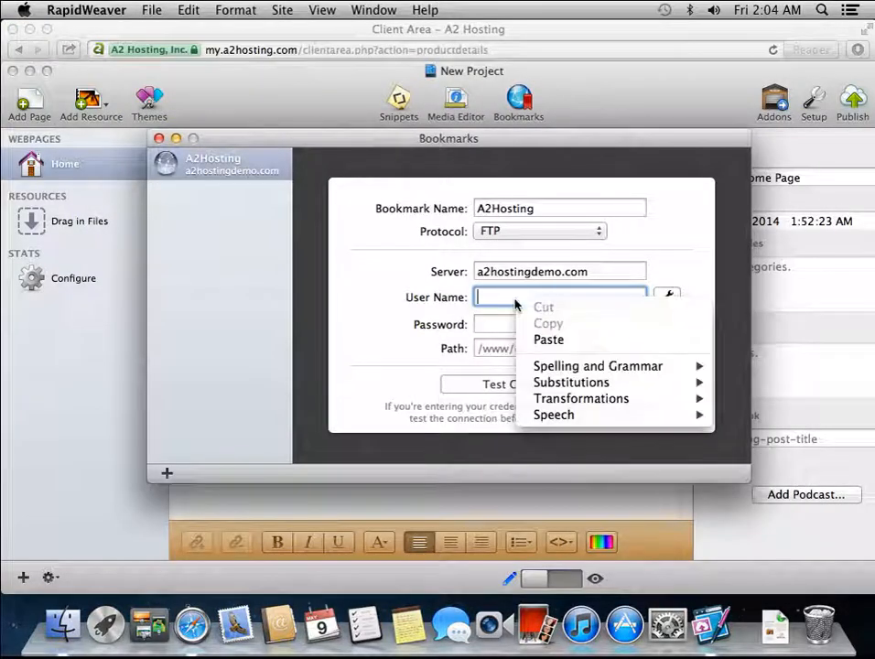
pyautogui.write('ahostin3')
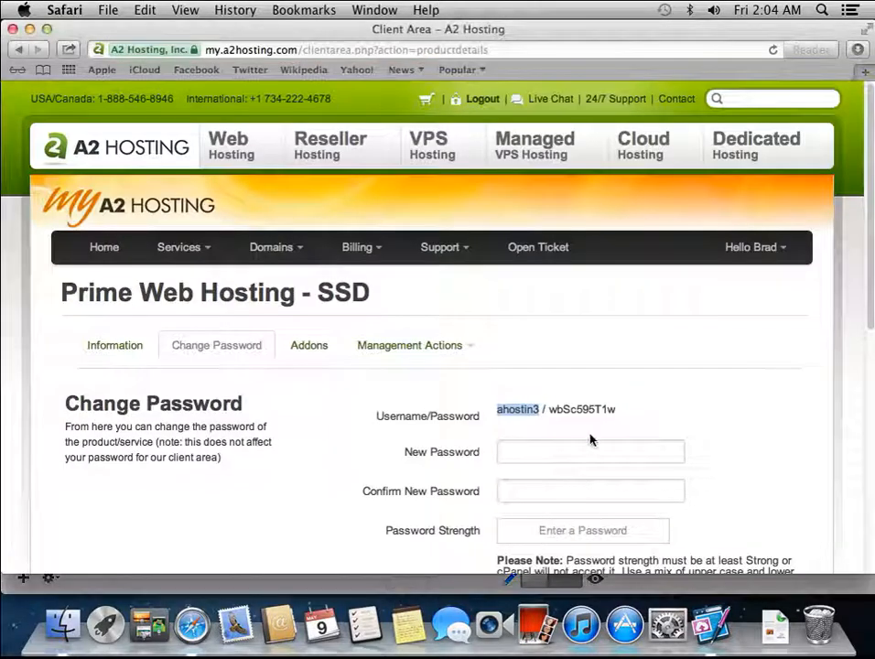
pyautogui.rightClick(581, 410)
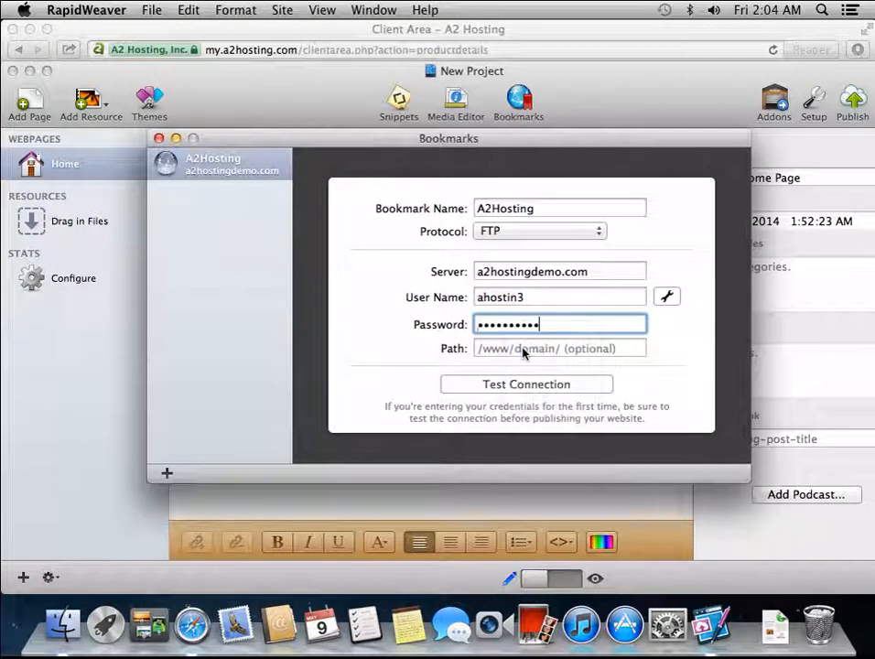
# Set the bookmark path to /public_html/rapidweavertest.
pyautogui.write('/public')
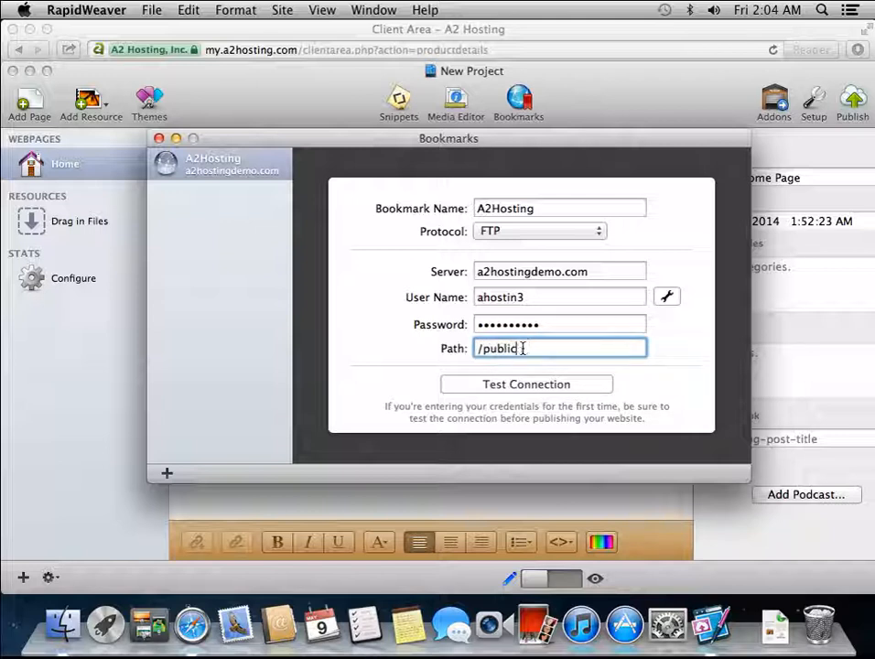
pyautogui.write('_html/')
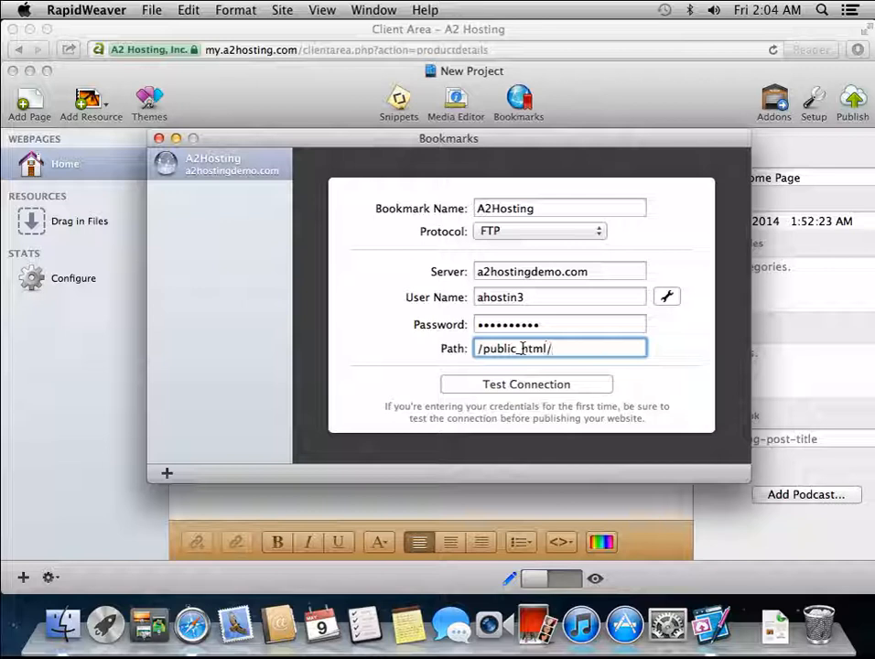
pyautogui.write('rapid')
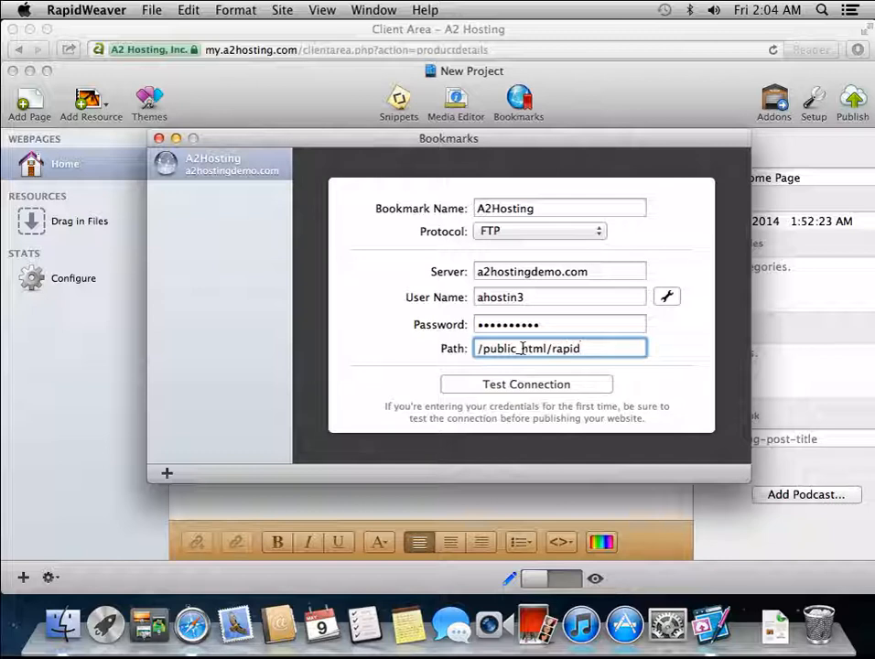
pyautogui.write('weavertest')
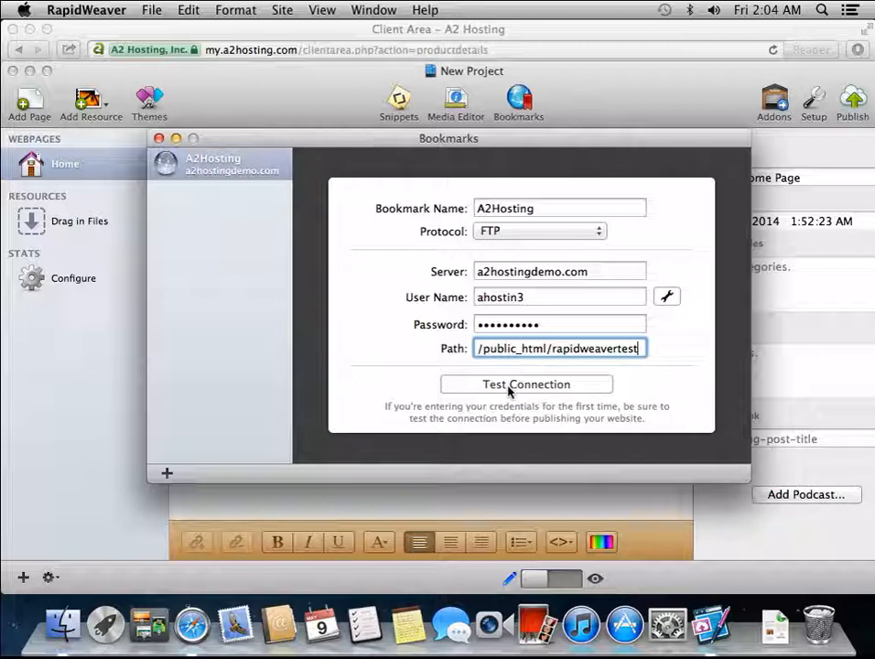
# Test the FTP connection, acknowledge its success, and close the bookmarks.
pyautogui.click(524, 384)
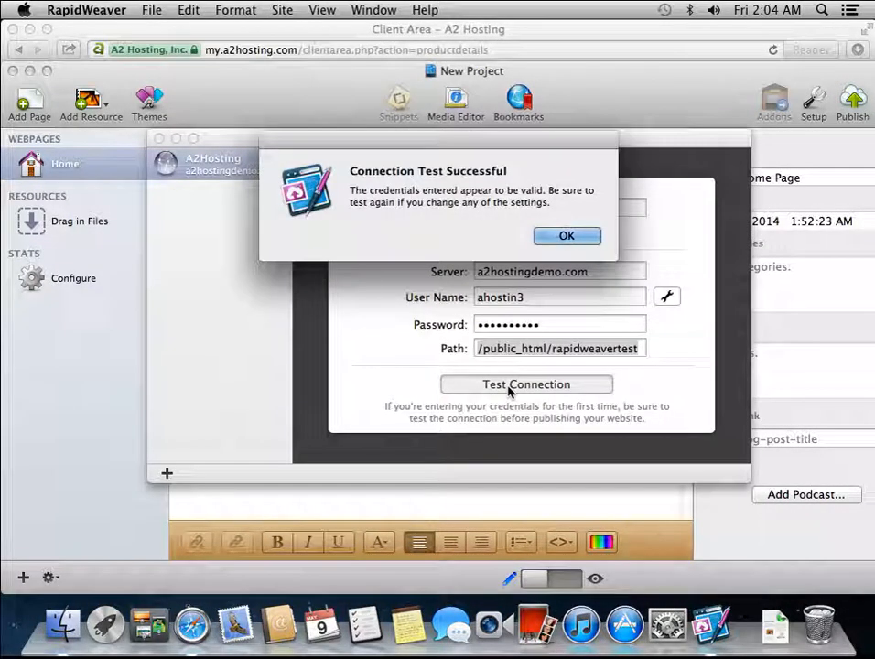
pyautogui.click(567, 235)
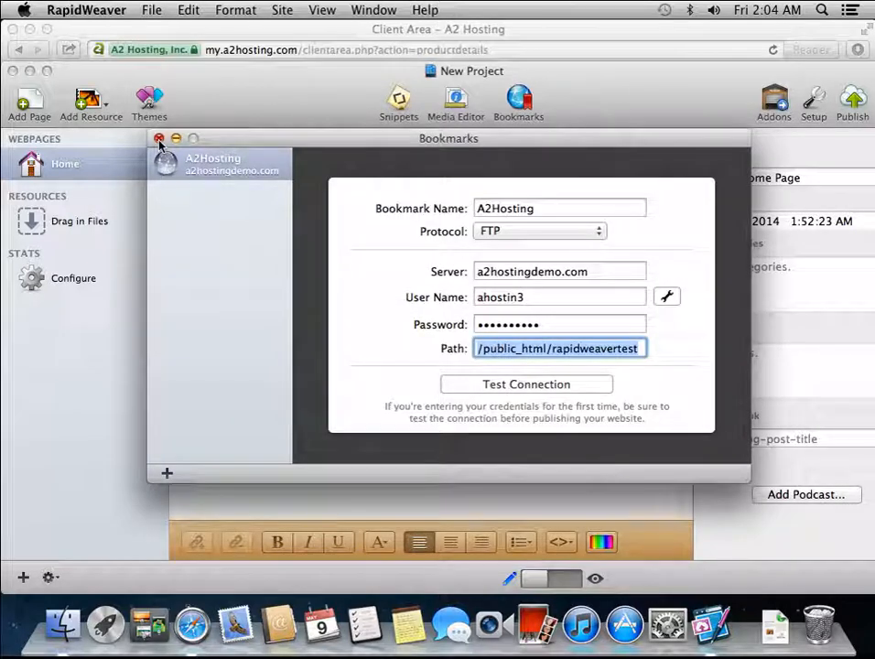
pyautogui.click(160, 139)
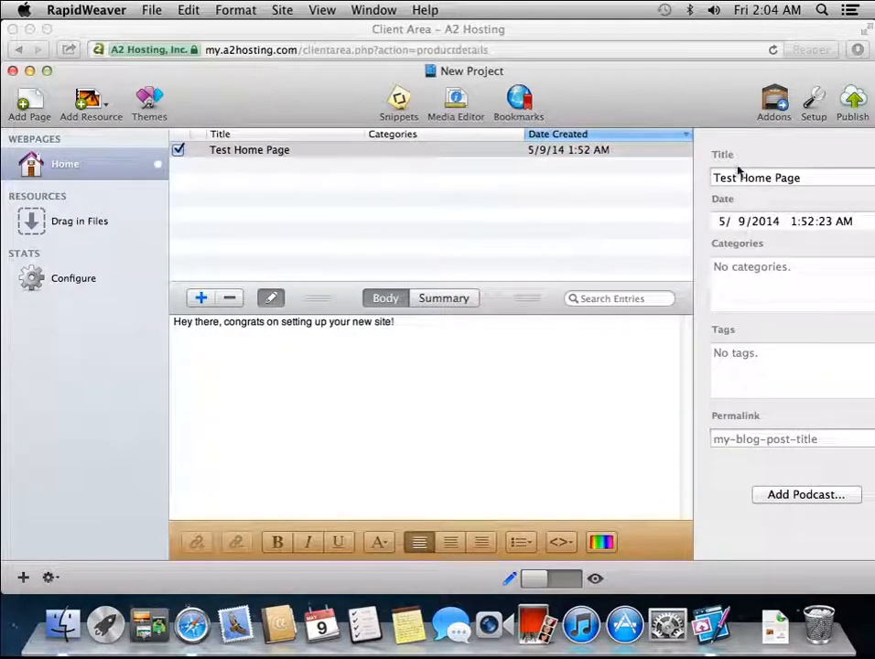
pyautogui.click(813, 101)
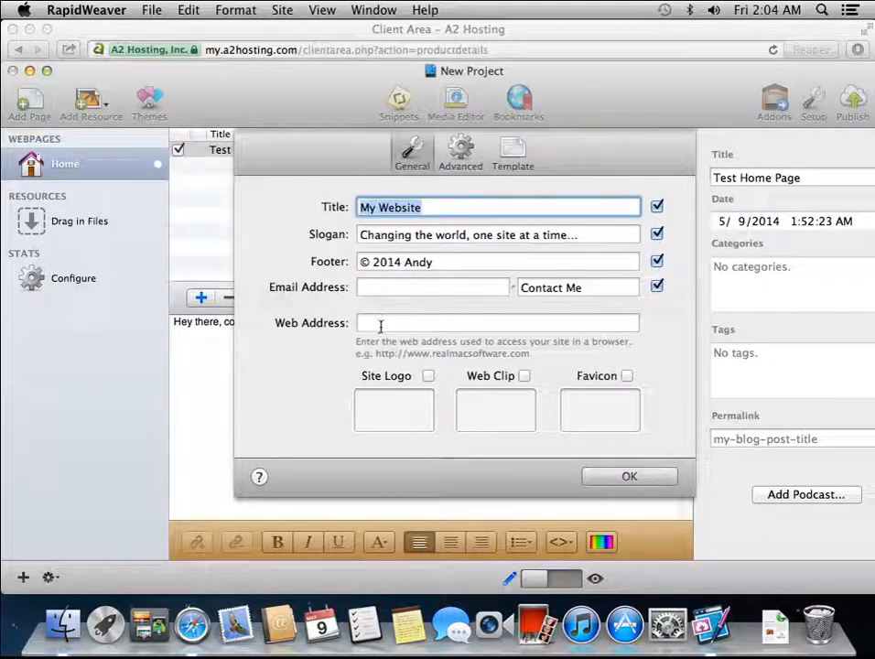
pyautogui.click(498, 322)
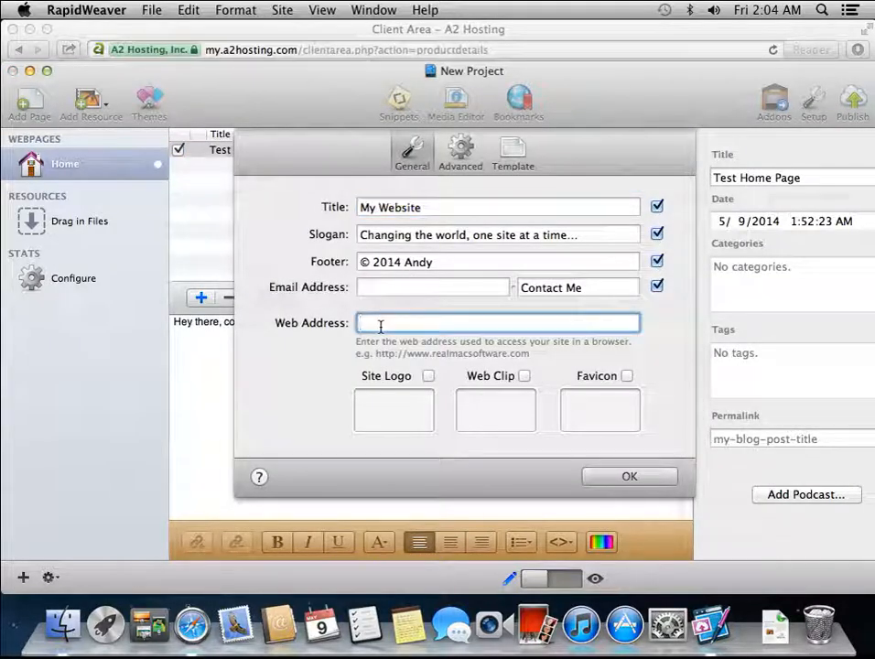
pyautogui.write('http://www.a2hosting.com/rapidweavertest')
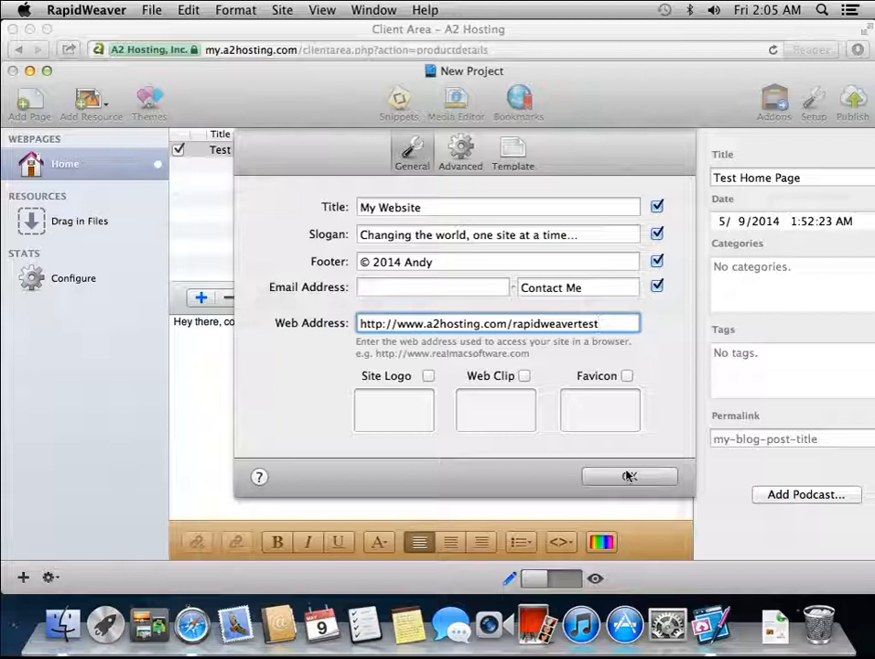
pyautogui.click(630, 476)
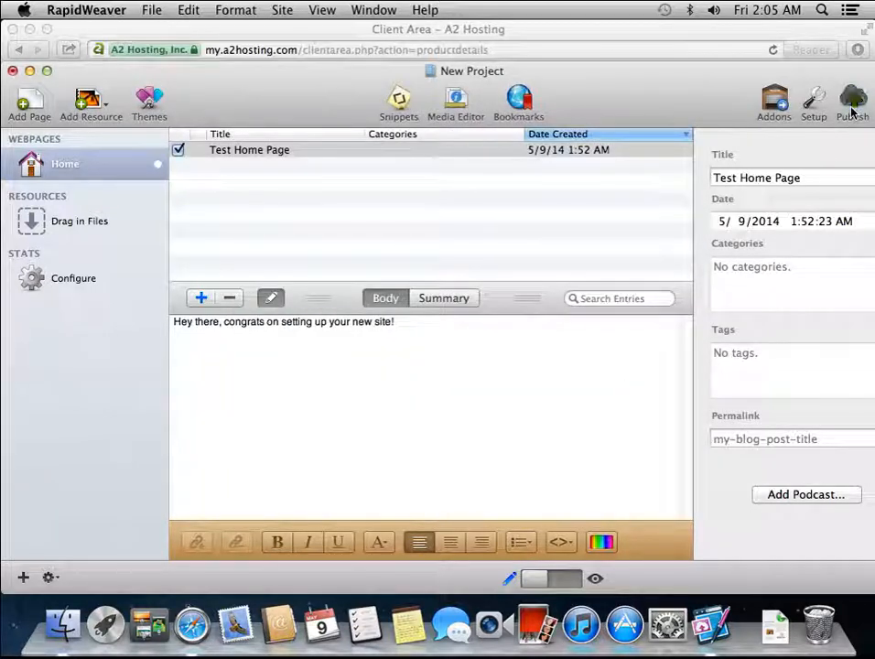
# Begin publishing, saving changes first, and load the A2Hosting bookmark's connection details.
pyautogui.click(851, 101)
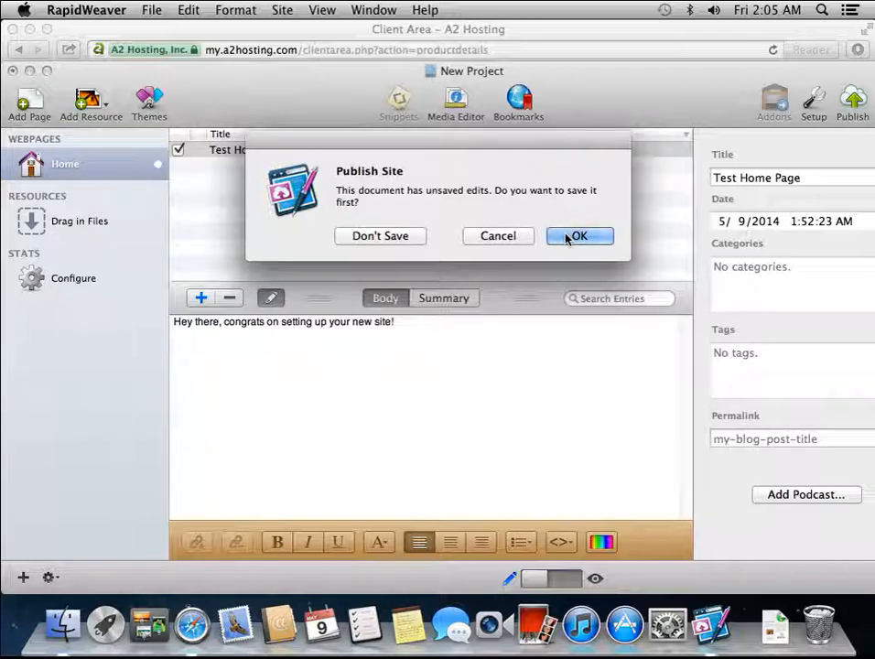
pyautogui.click(578, 234)
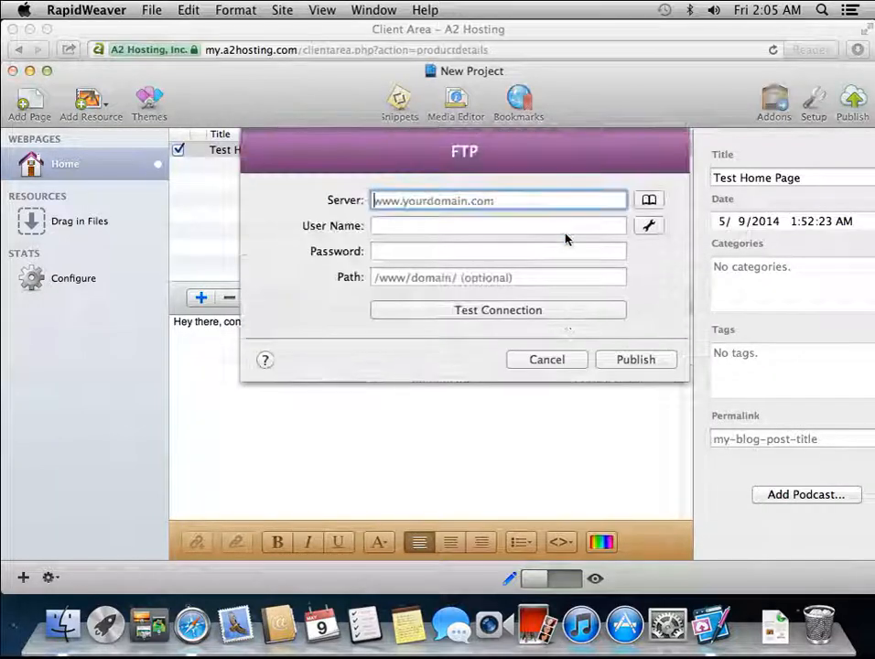
pyautogui.click(648, 199)
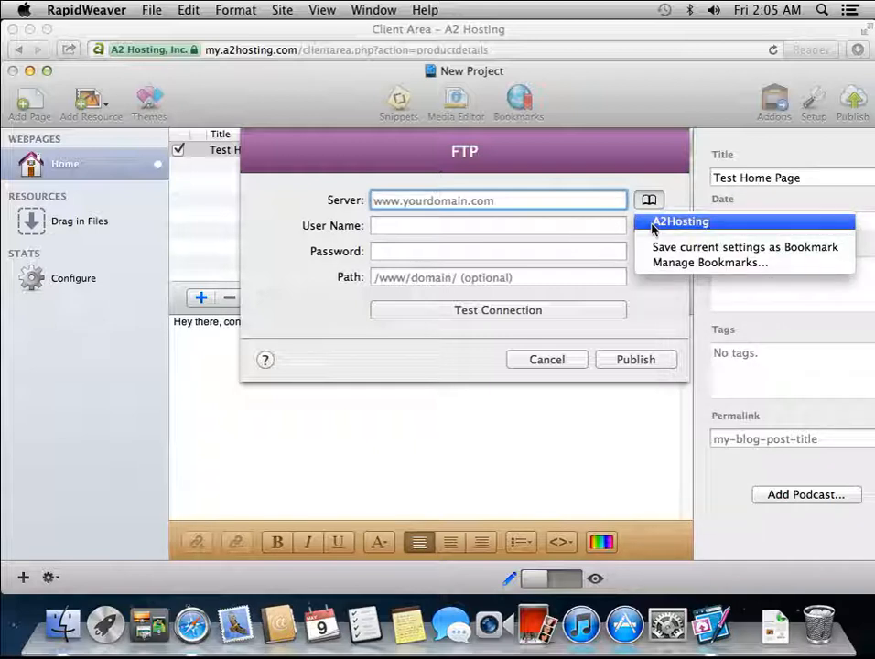
pyautogui.click(681, 221)
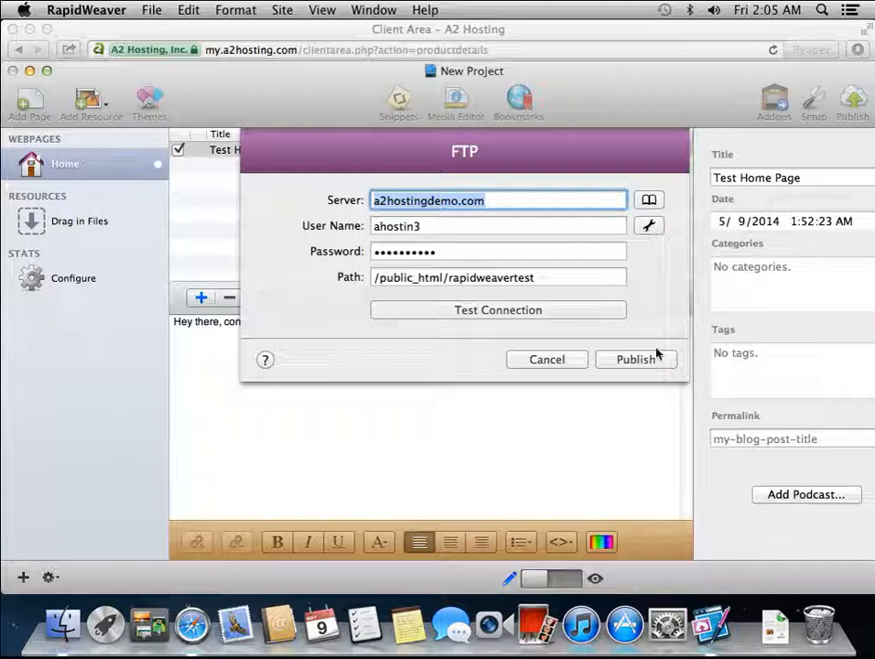
# Upload the site to the server and acknowledge the successful publish.
pyautogui.click(634, 358)
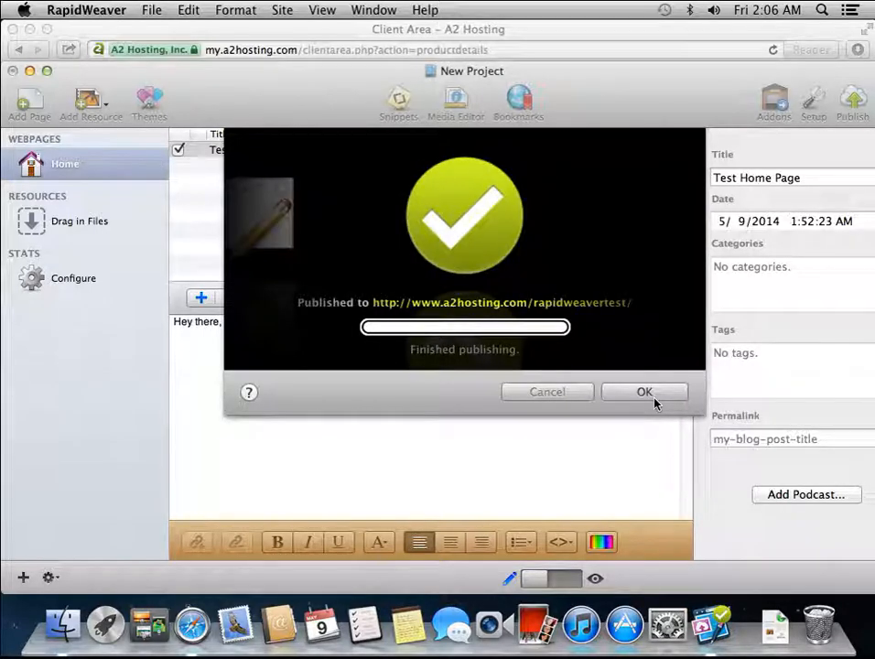
pyautogui.click(645, 391)
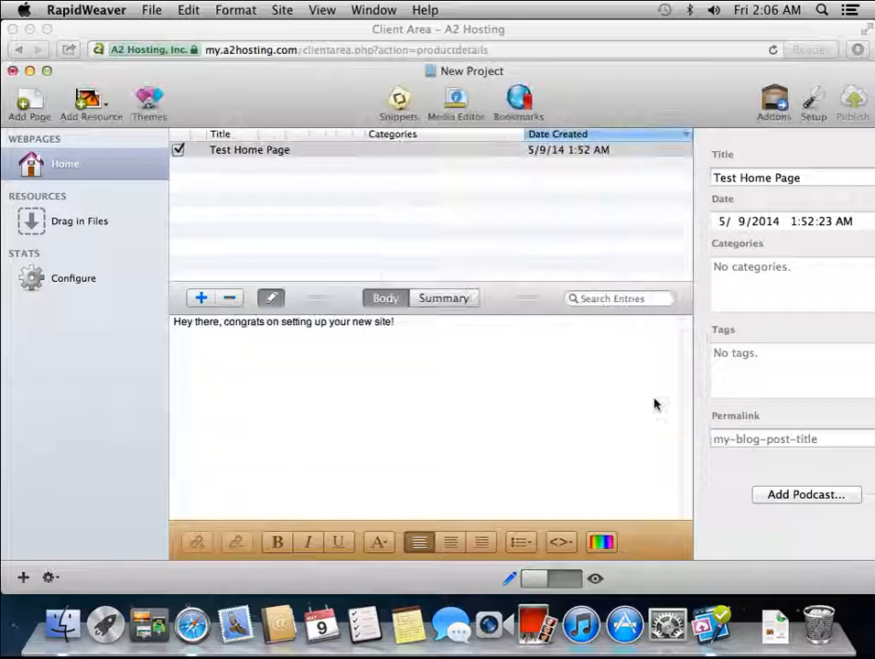